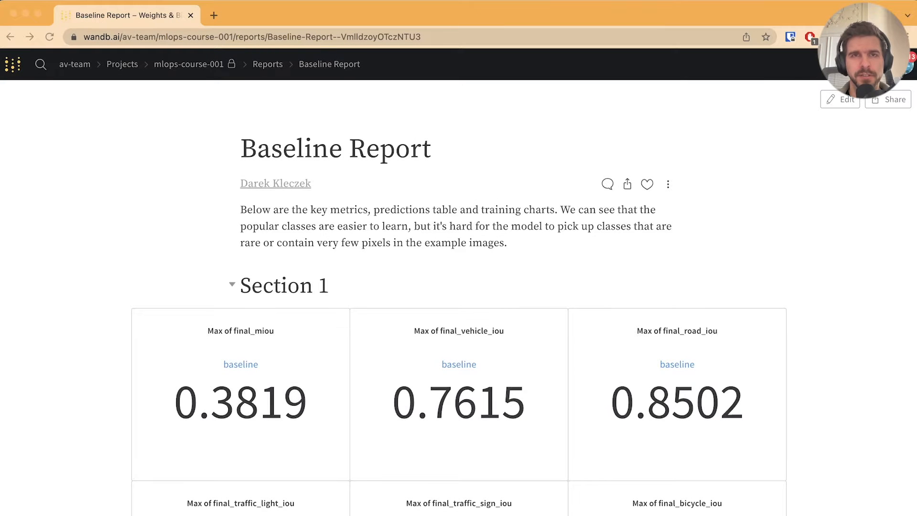
mouse_move(442, 266)
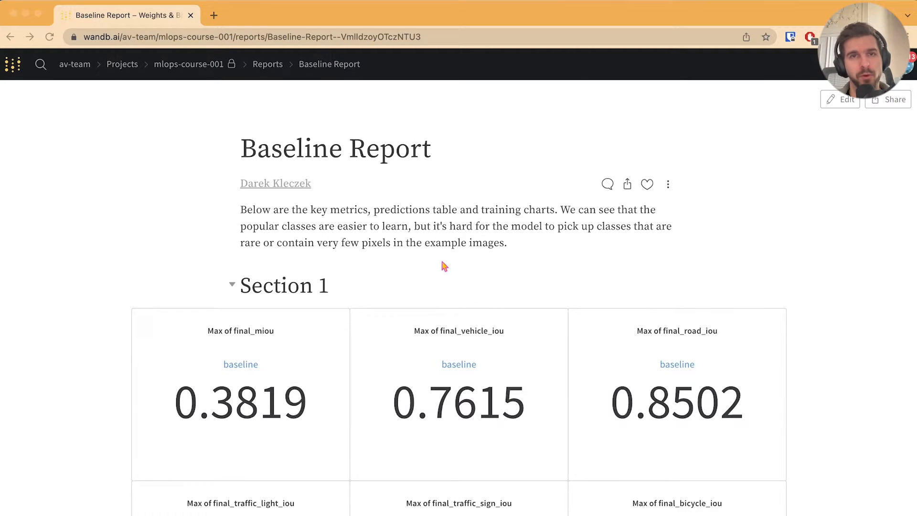
Step: Open the baseline run's overview and highlight Python 3.8.13 and the A100-SXM4-40GB GPU
scroll("down", 3)
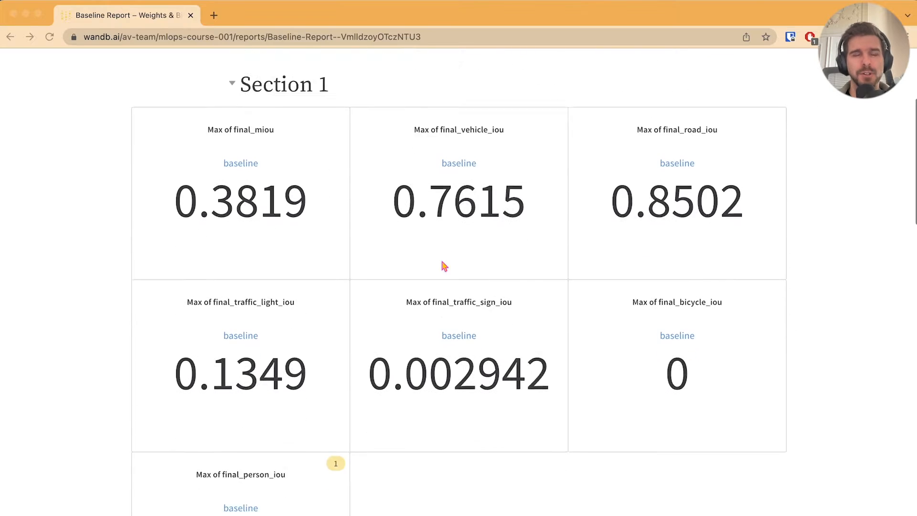
scroll("down", 3)
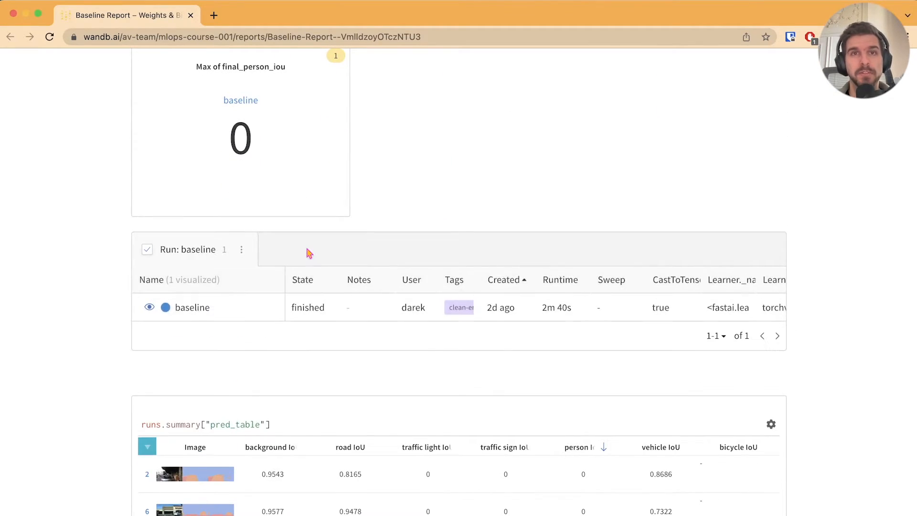
mouse_move(192, 307)
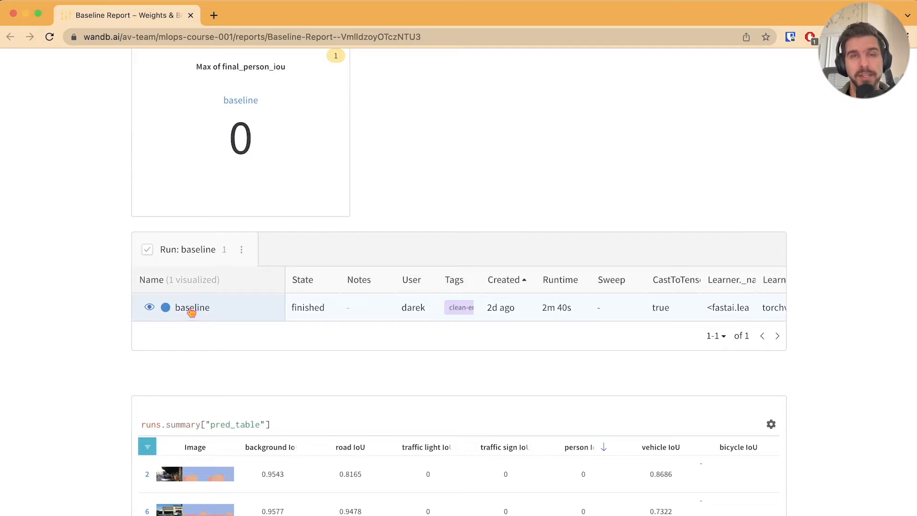
left_click(192, 307)
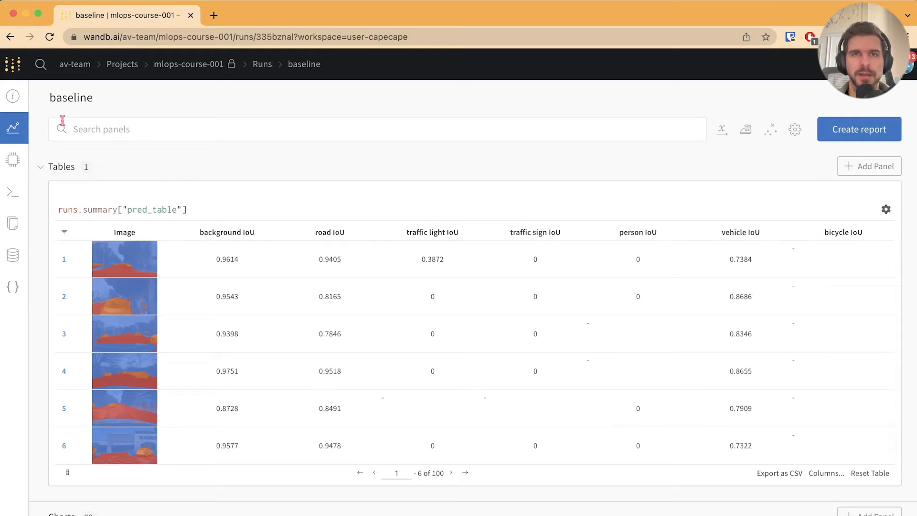
left_click(13, 96)
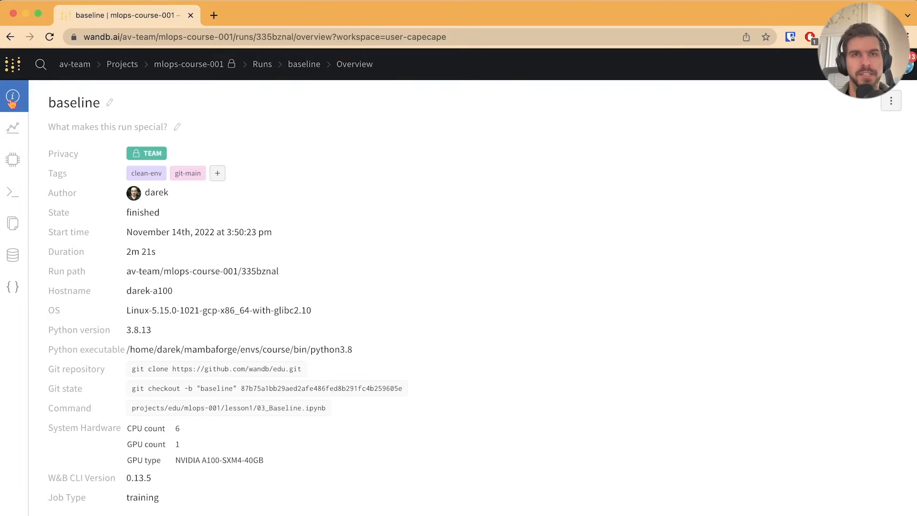
mouse_move(222, 226)
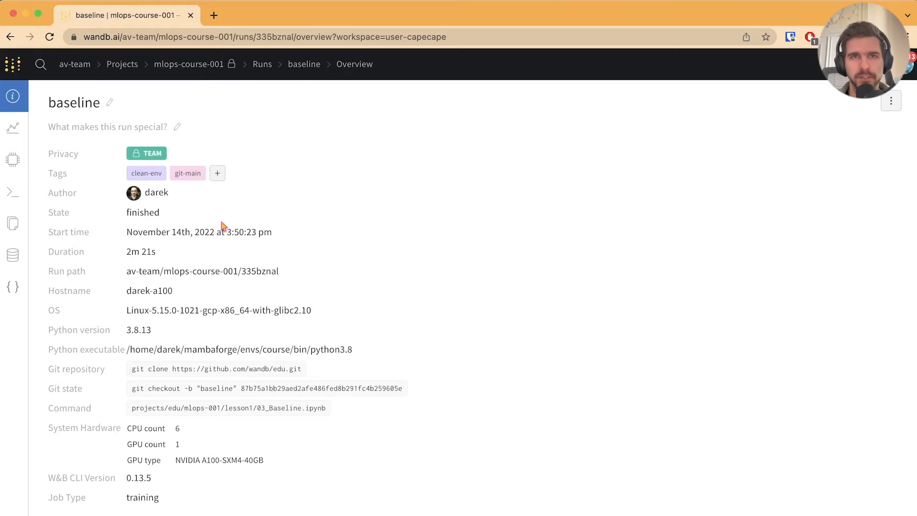
mouse_move(156, 192)
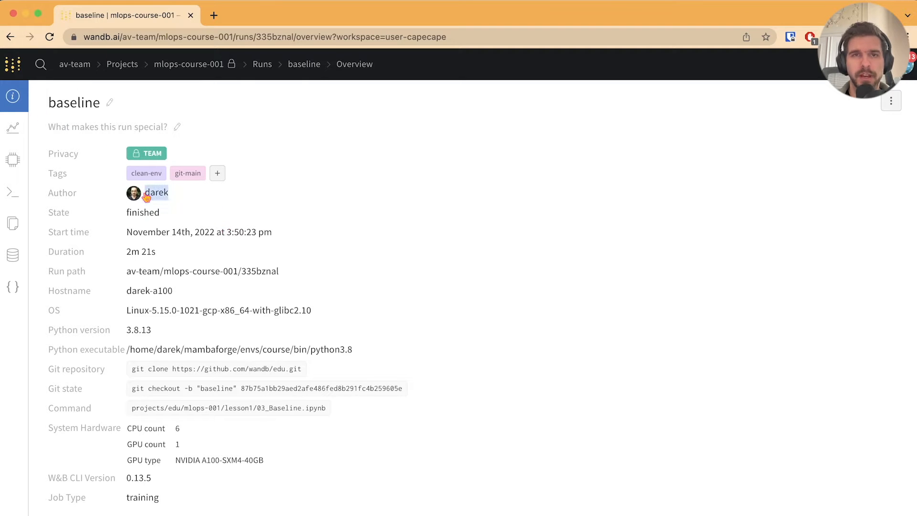
mouse_move(195, 257)
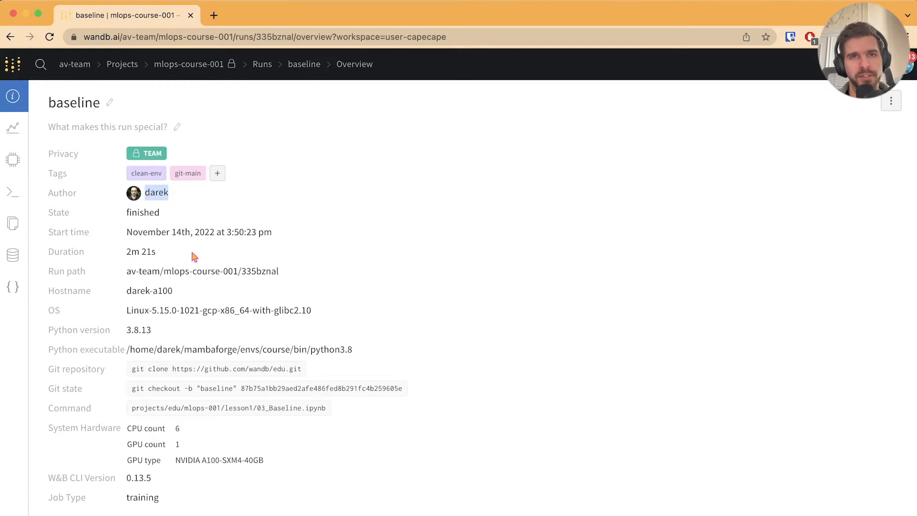
mouse_move(161, 333)
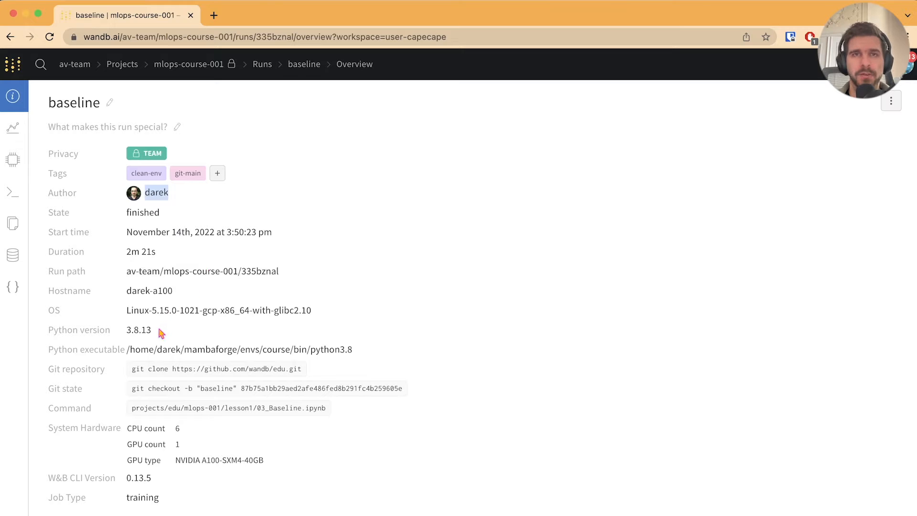
double_click(138, 329)
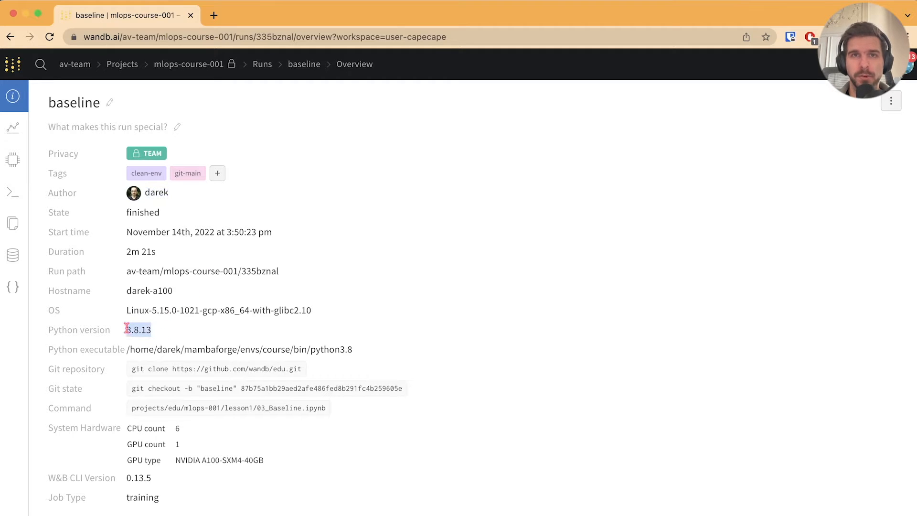
mouse_move(214, 349)
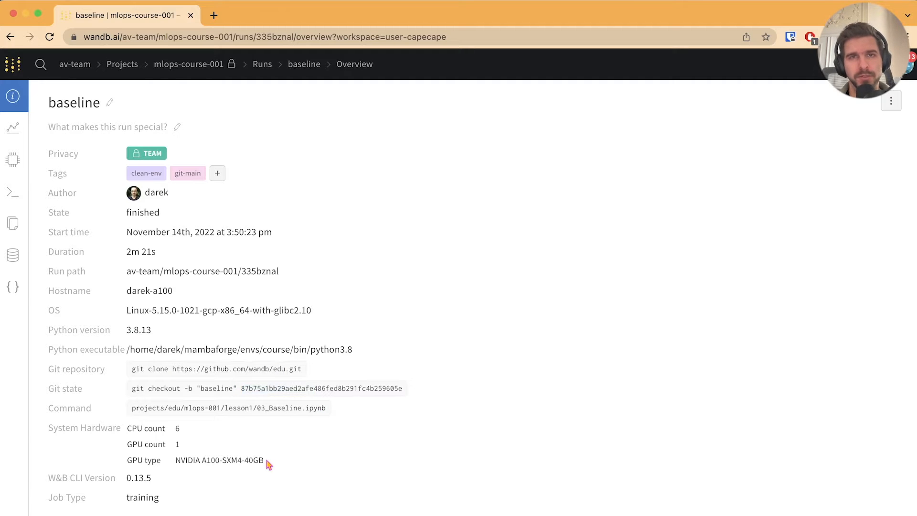
double_click(219, 460)
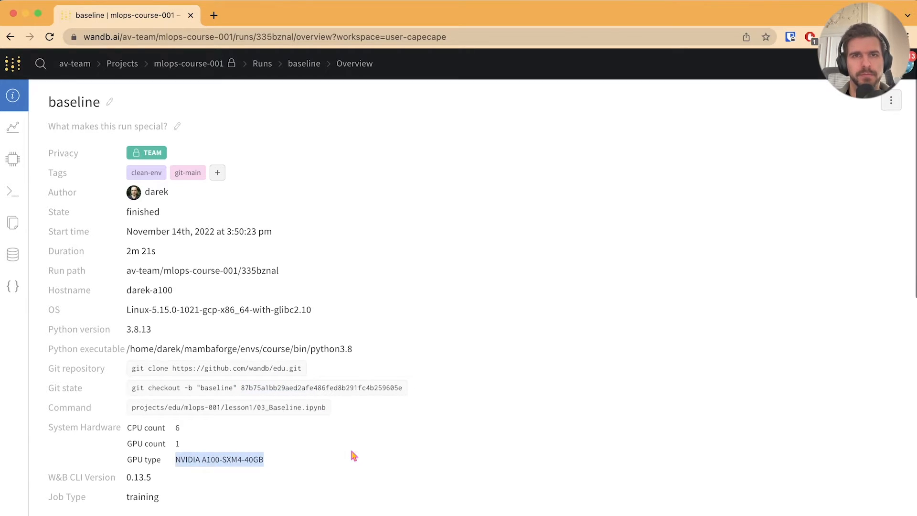
scroll("down", 3)
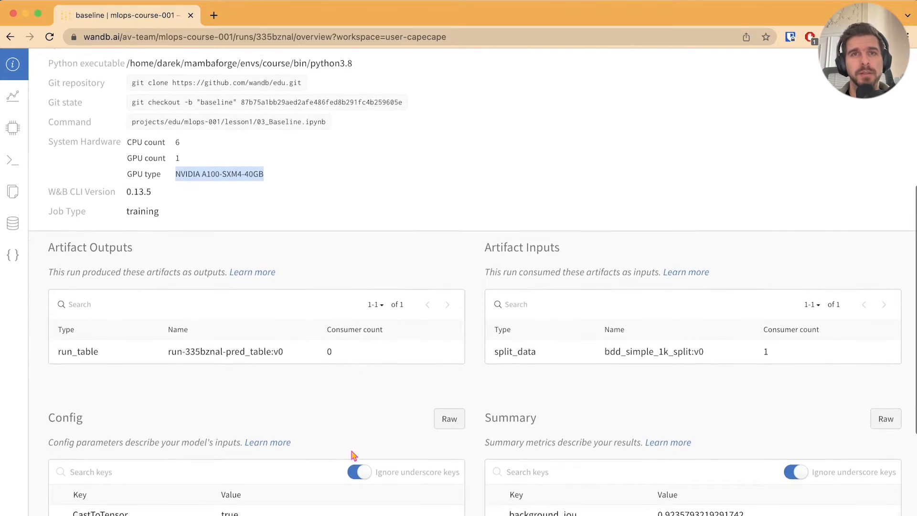
scroll("down", 3)
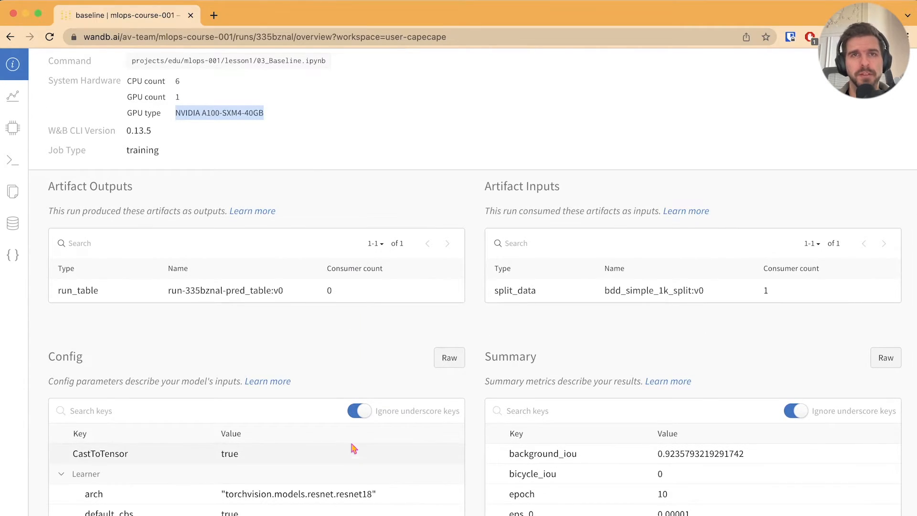
mouse_move(360, 365)
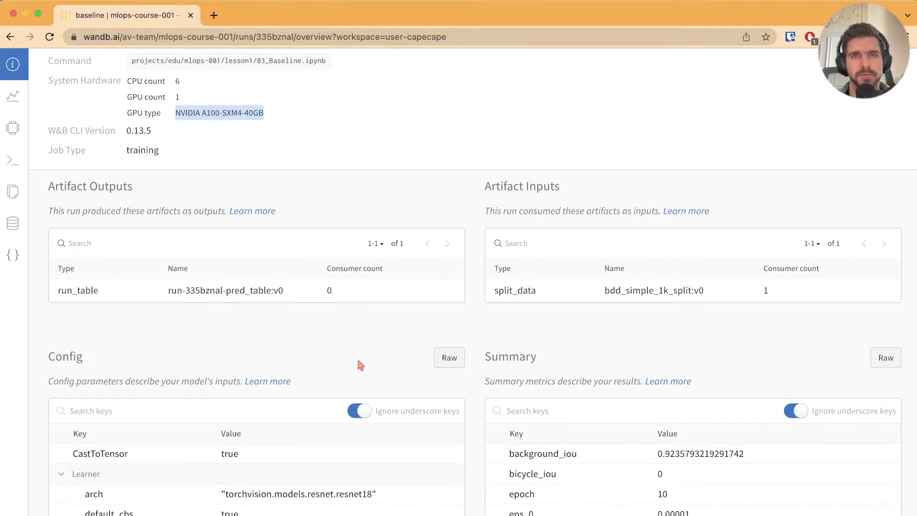
scroll("down", 3)
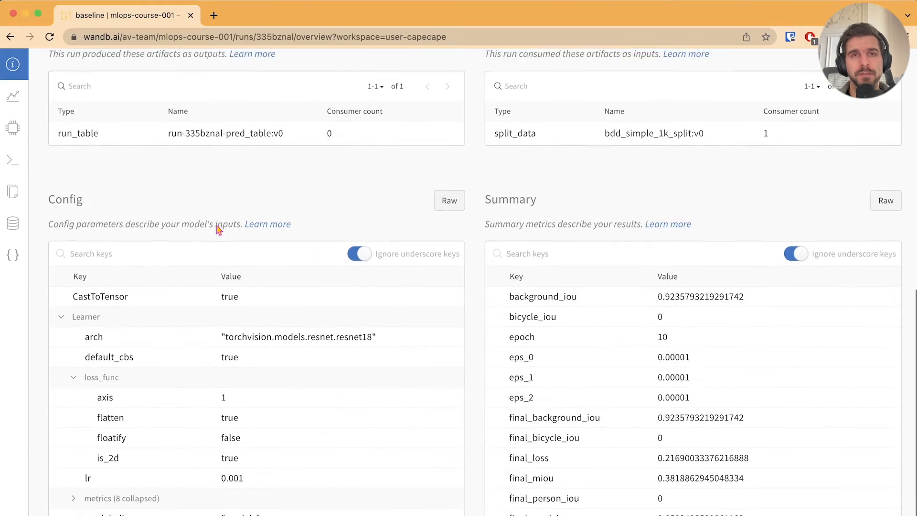
scroll("down", 3)
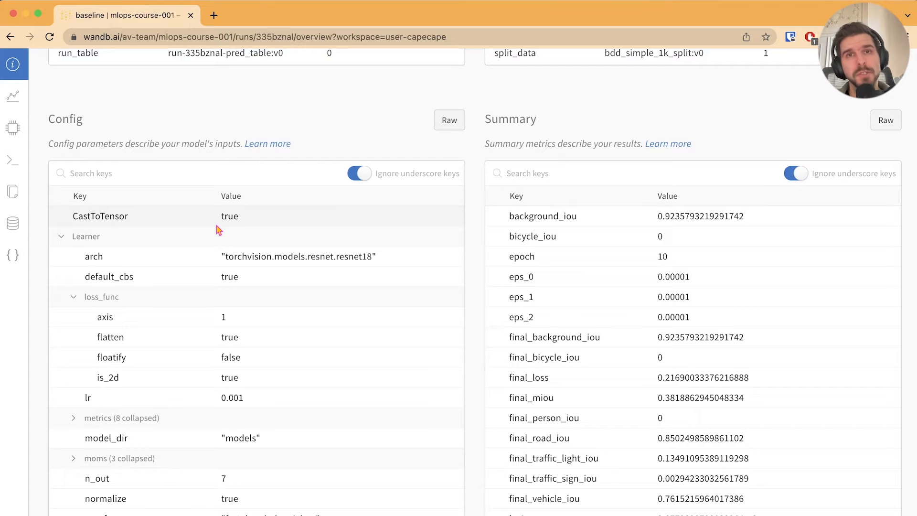
mouse_move(96, 173)
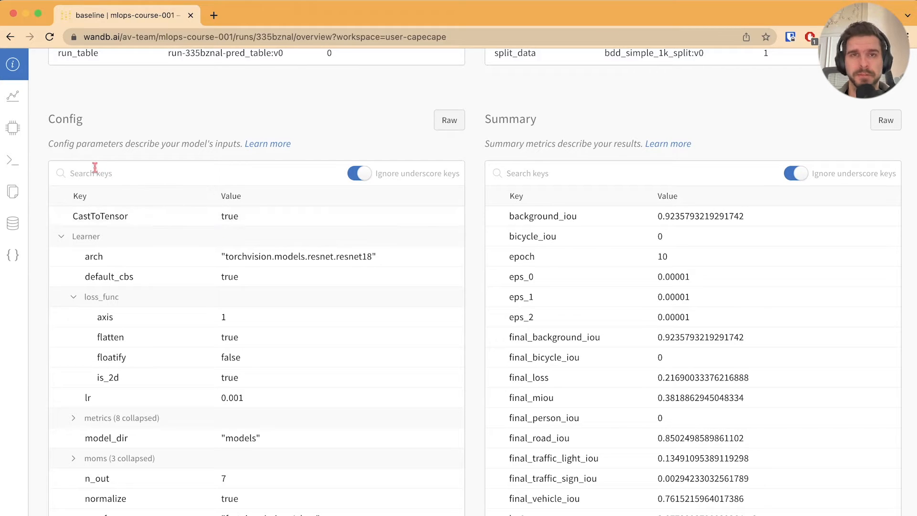
mouse_move(13, 192)
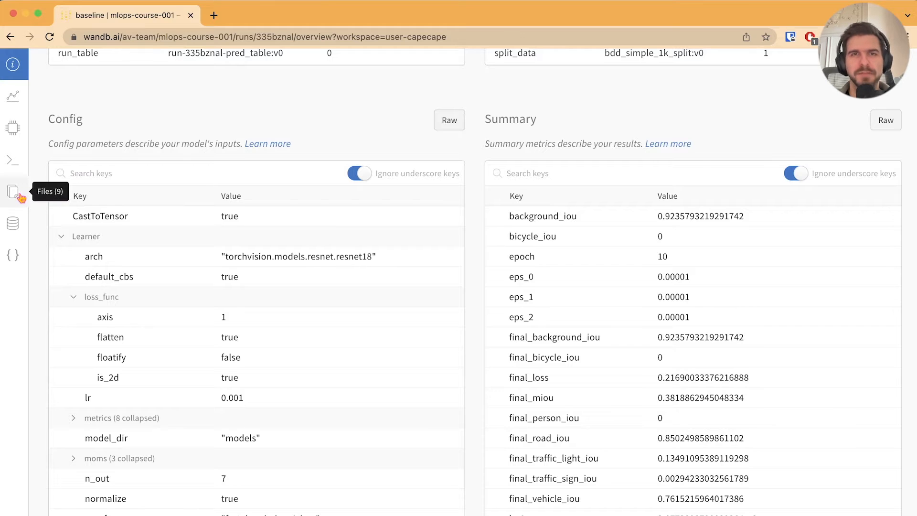
Step: Open the baseline run's conda-environment.yaml and select the pytorch 1.13.0 dependency
left_click(13, 192)
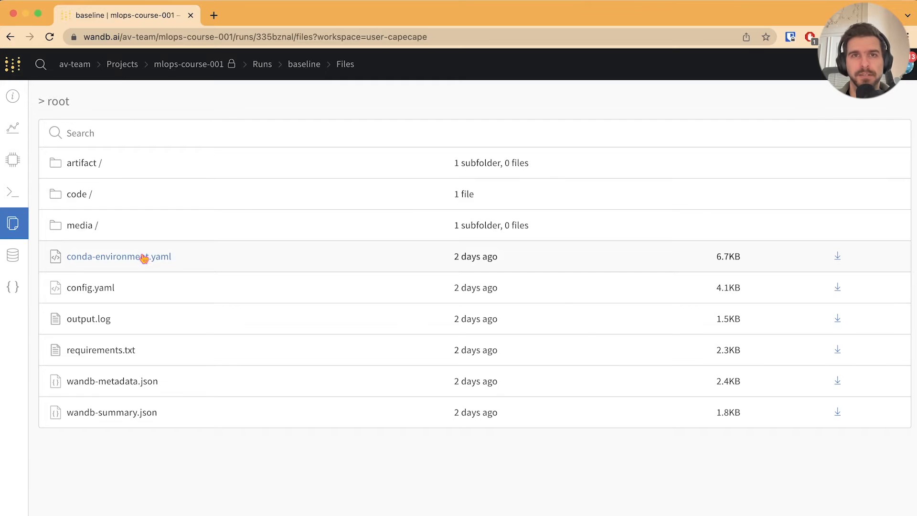
mouse_move(101, 350)
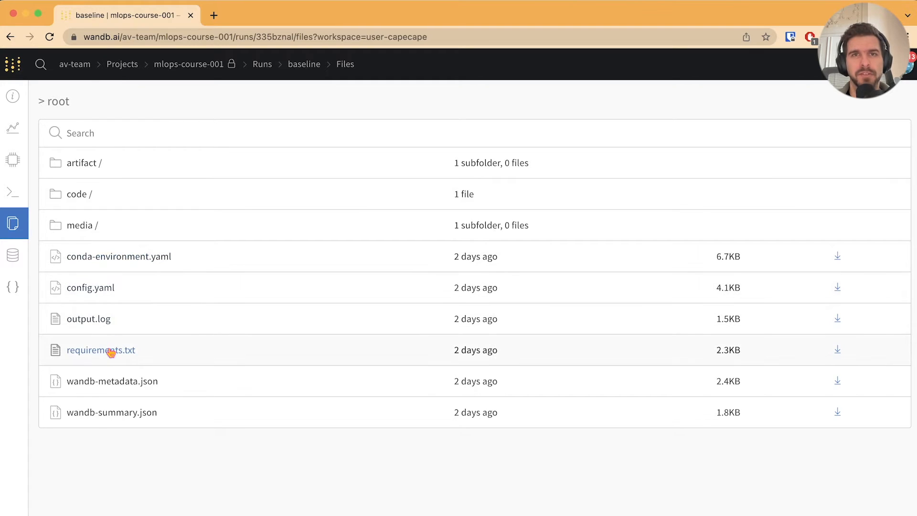
left_click(119, 256)
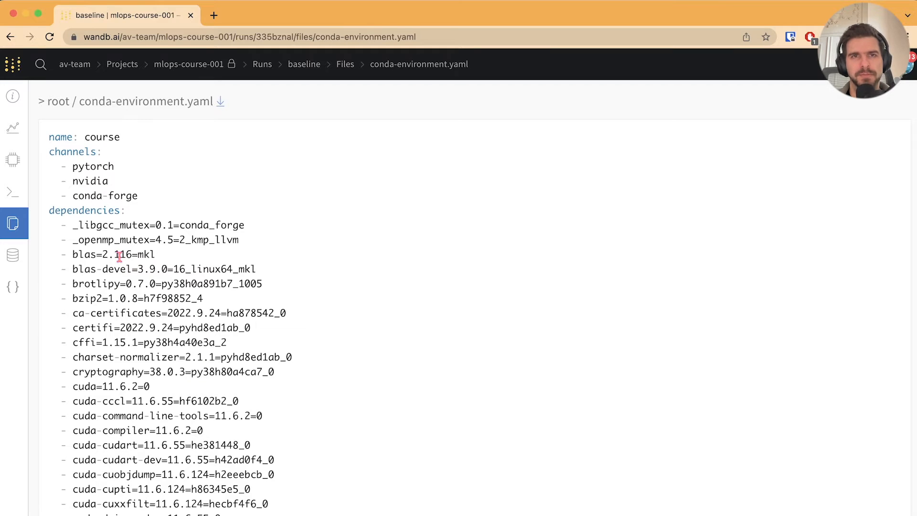
mouse_move(123, 253)
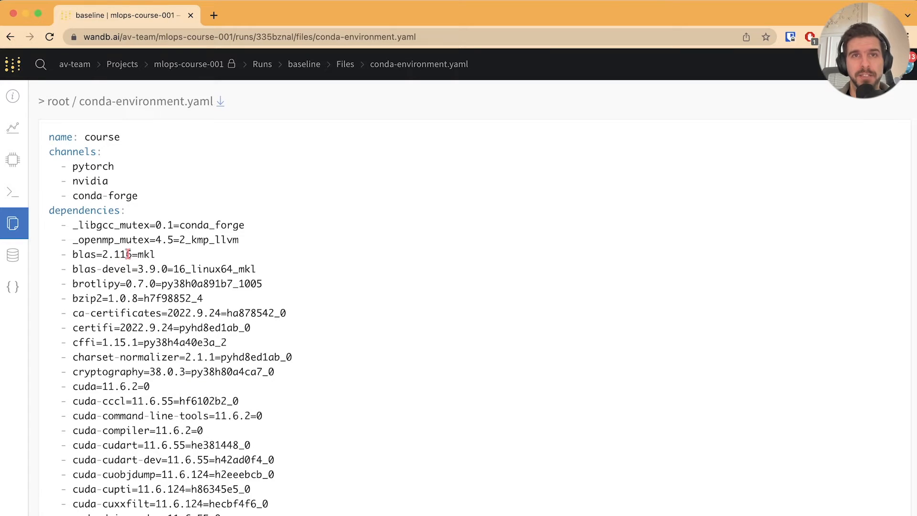
scroll("down", 3)
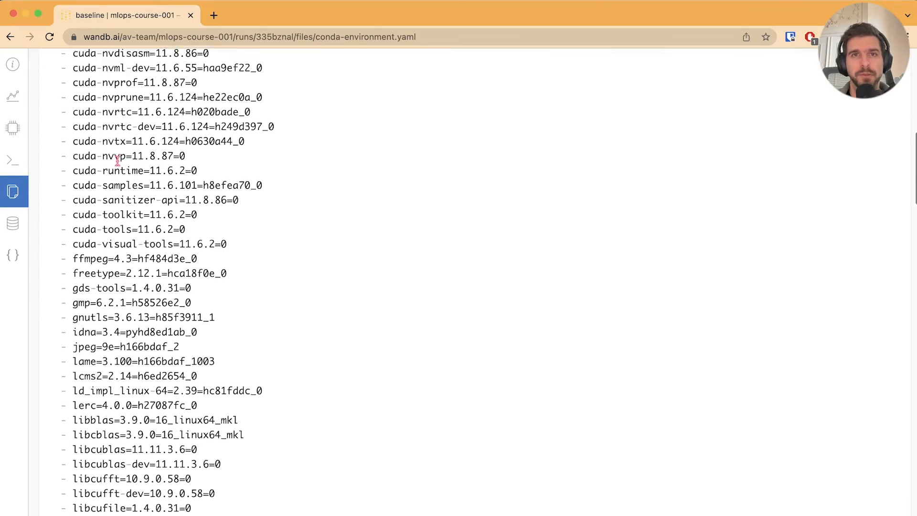
scroll("down", 3)
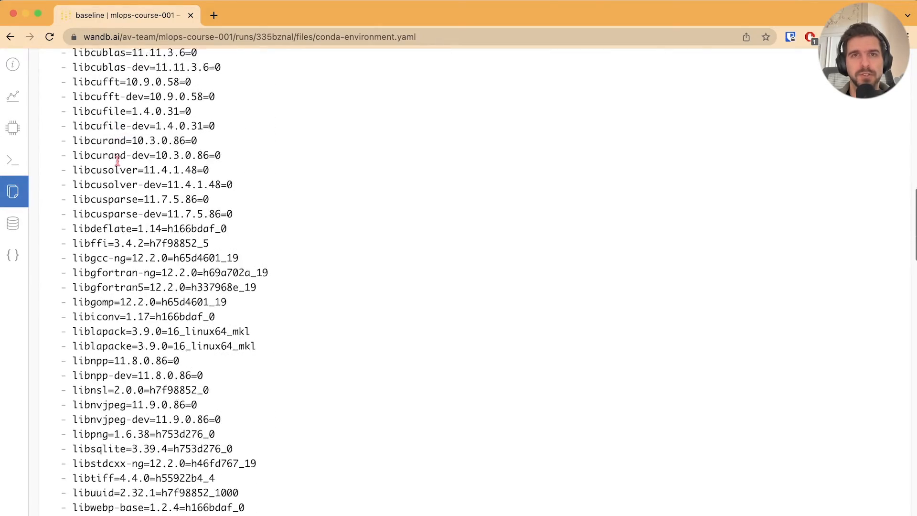
scroll("down", 3)
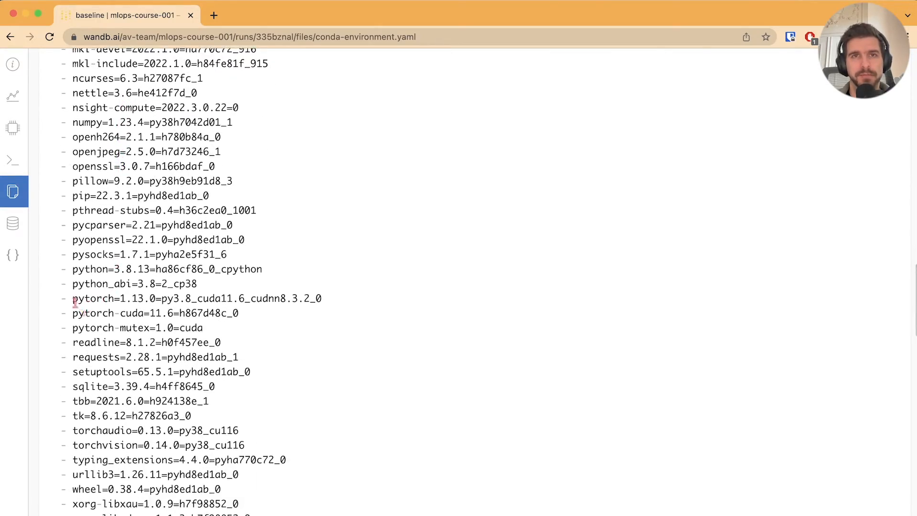
double_click(175, 298)
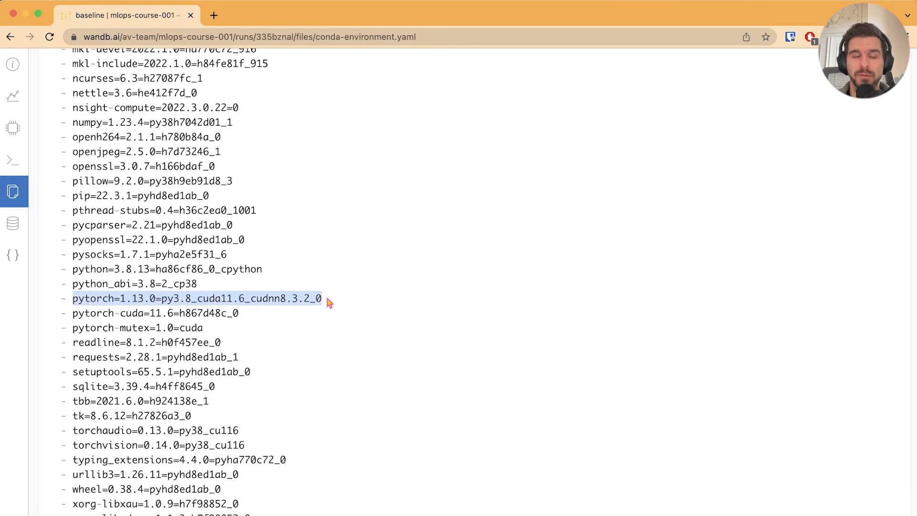
scroll("up", 3)
type("git lo")
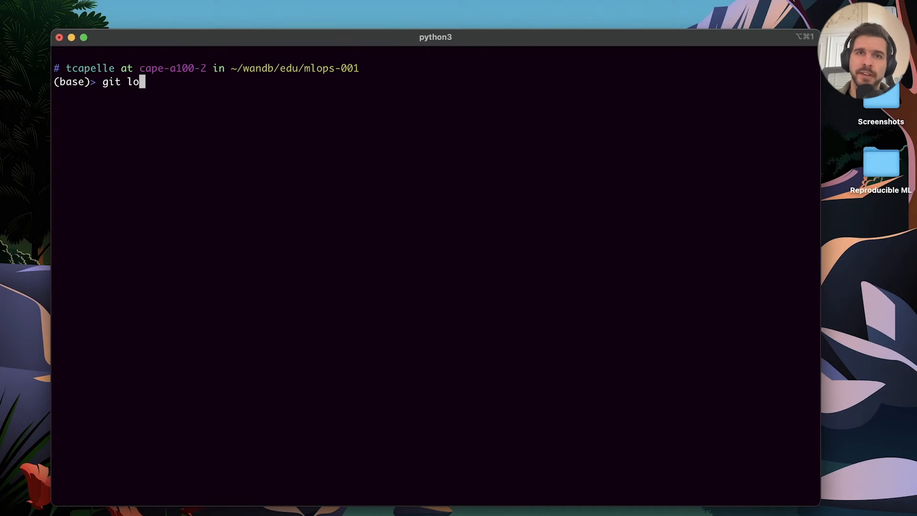
Step: Review the git commit history and select the latest commit hash
key("Return")
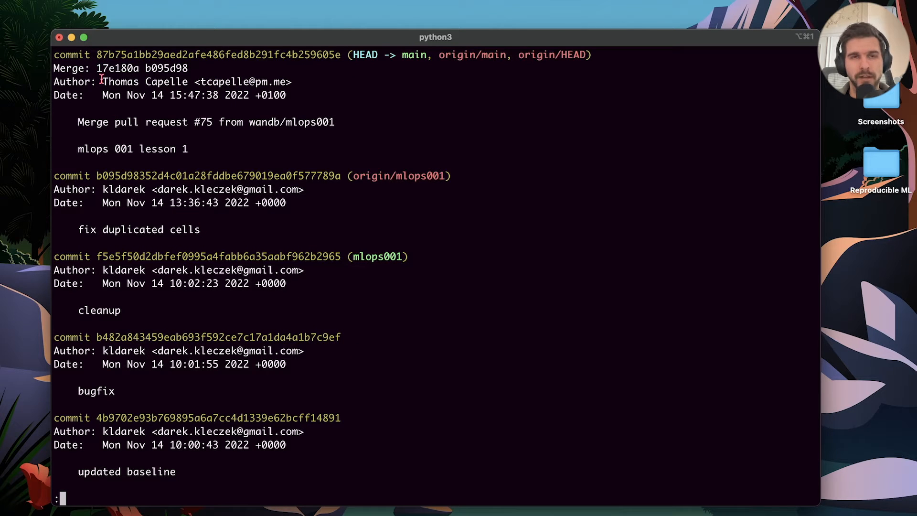
double_click(135, 54)
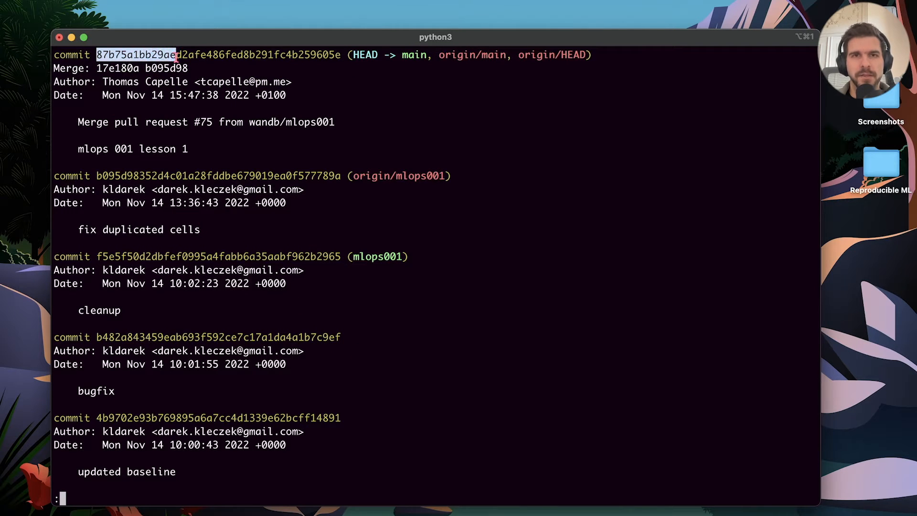
key("q")
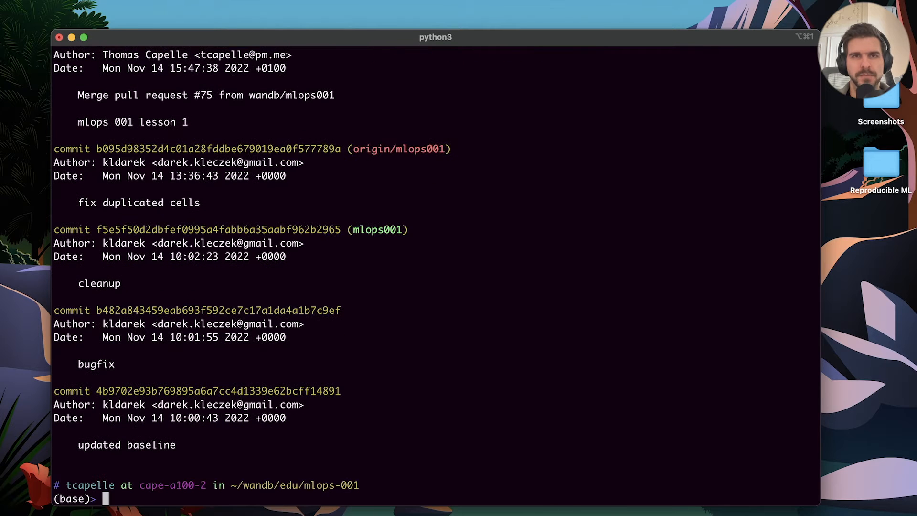
Step: Move into lesson2 and view conda-environment.yaml in vim, then close it
type("cd lesson2/")
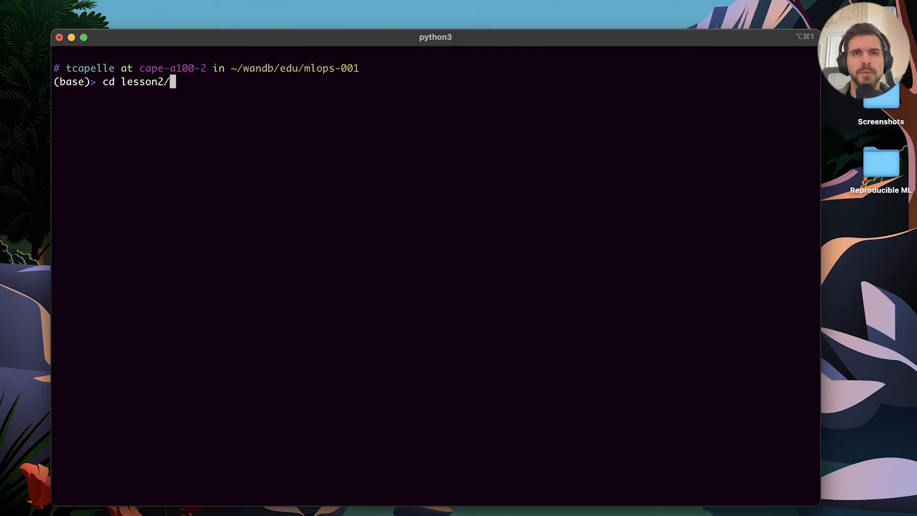
key("Return")
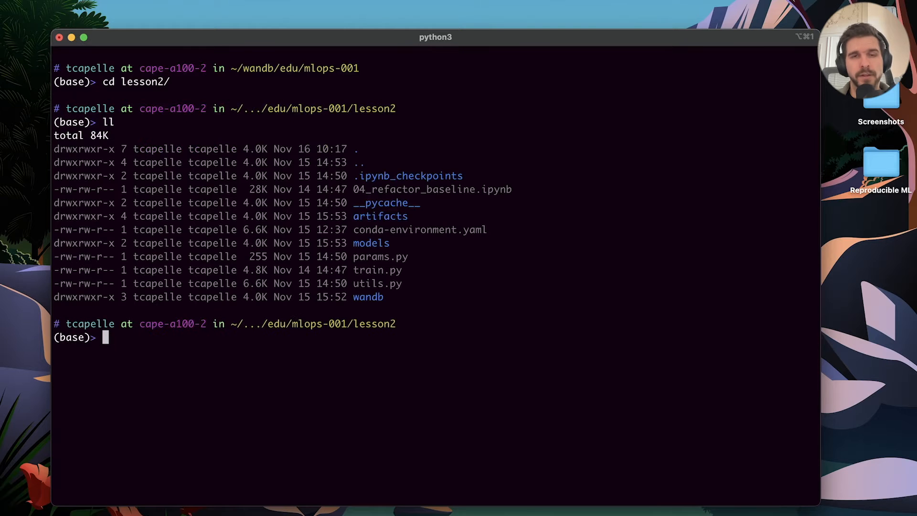
double_click(409, 229)
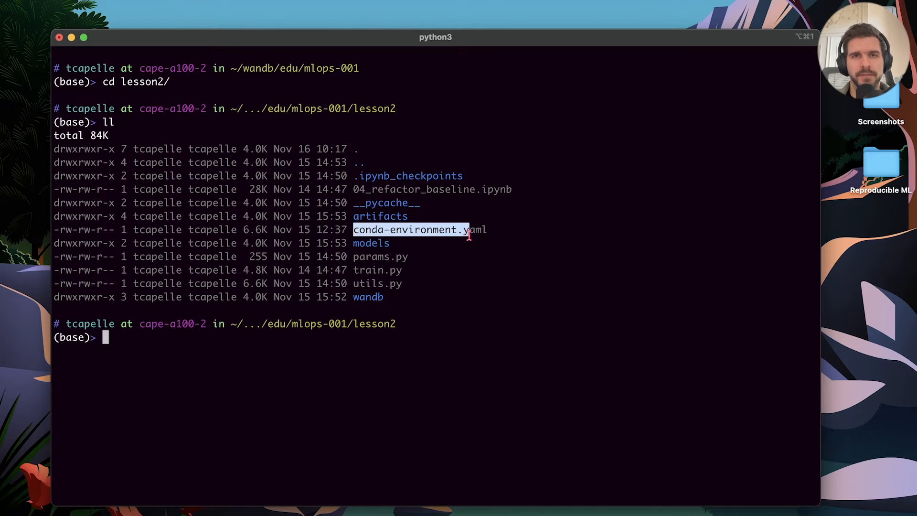
mouse_move(490, 258)
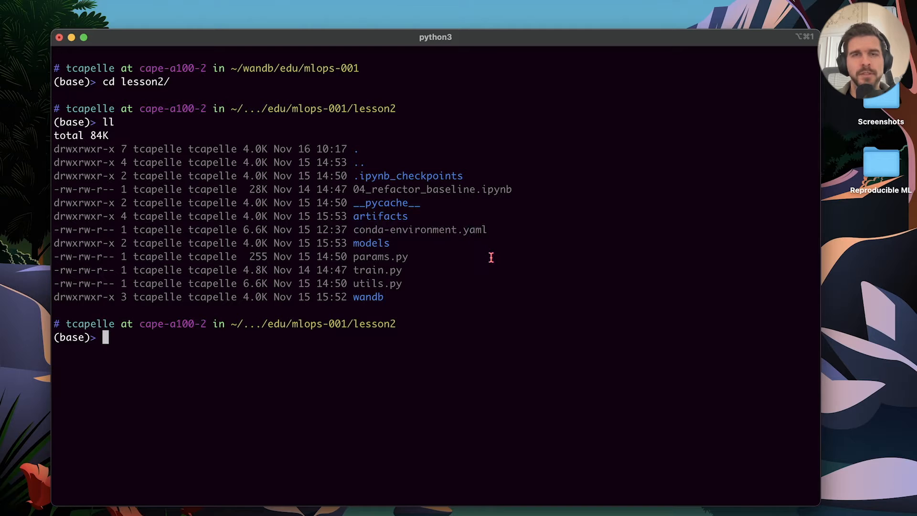
type("vim con")
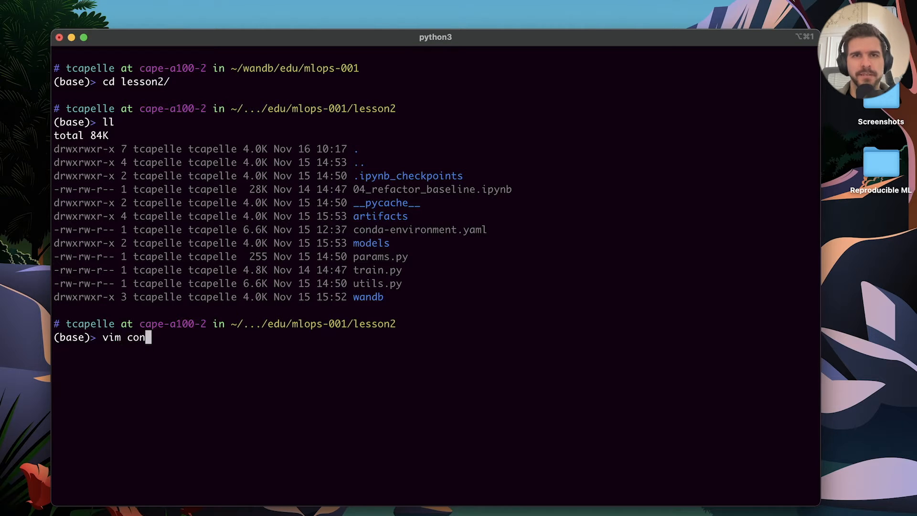
key("Return")
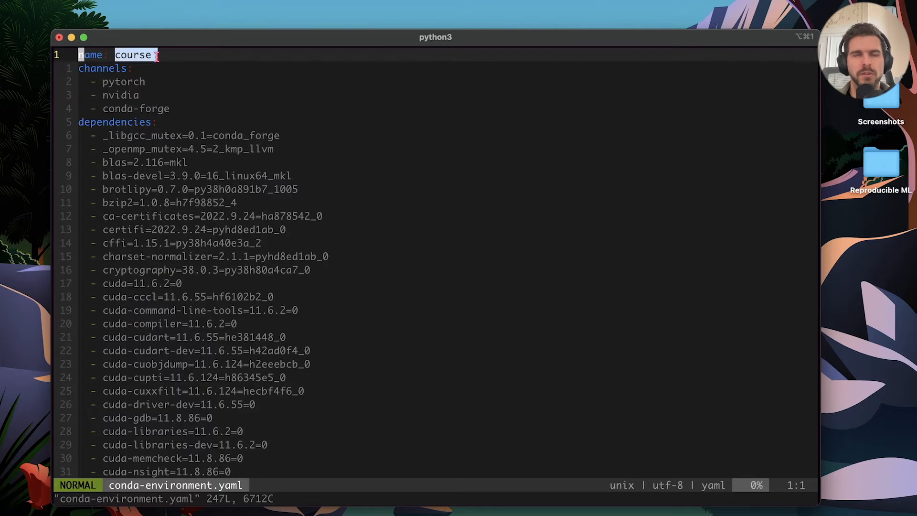
scroll("down", 3)
type(":q")
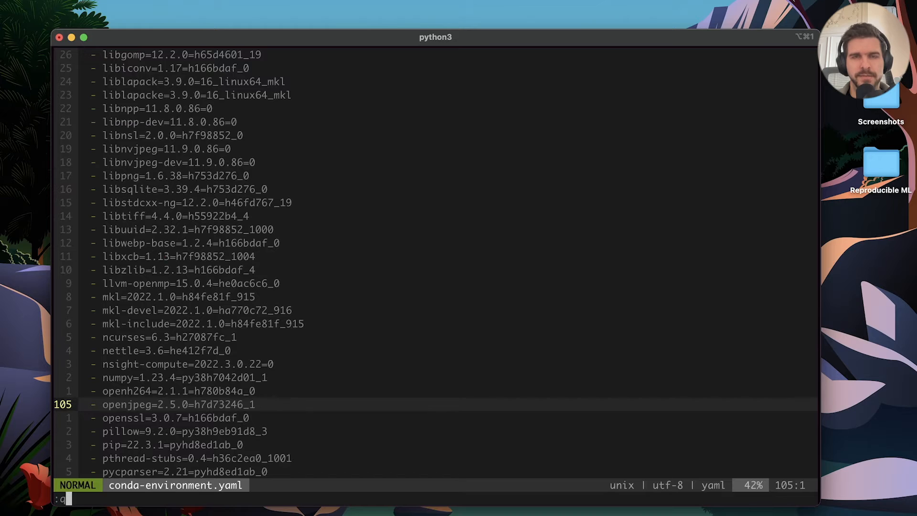
key("Return")
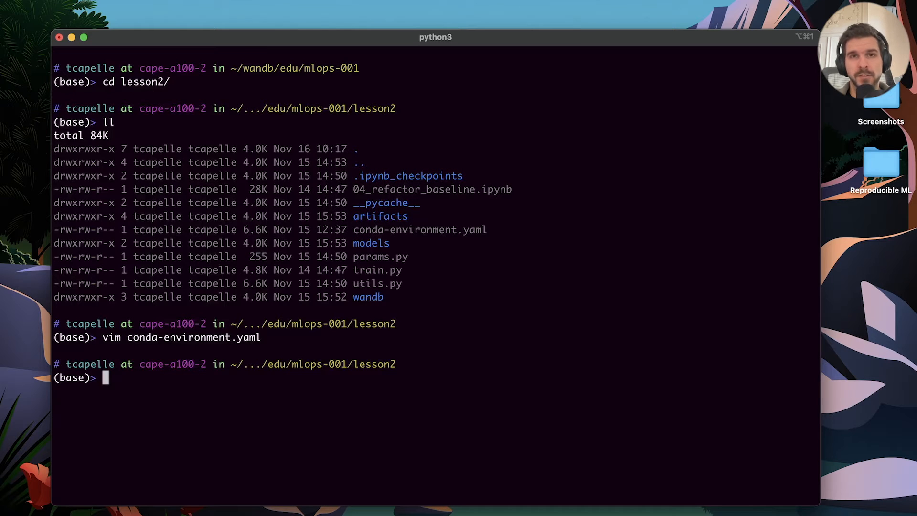
Step: Create the 'course' conda environment from conda-environment.yaml with conda env create
type("conda")
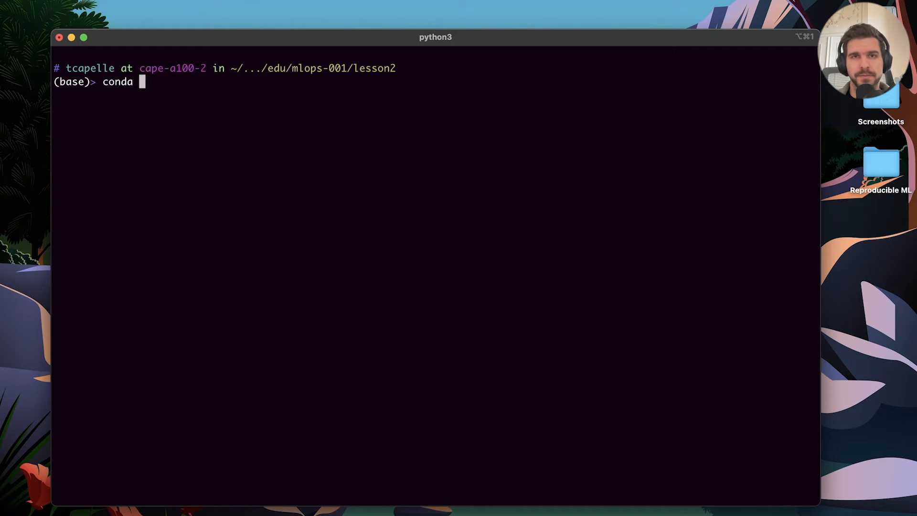
type("env create")
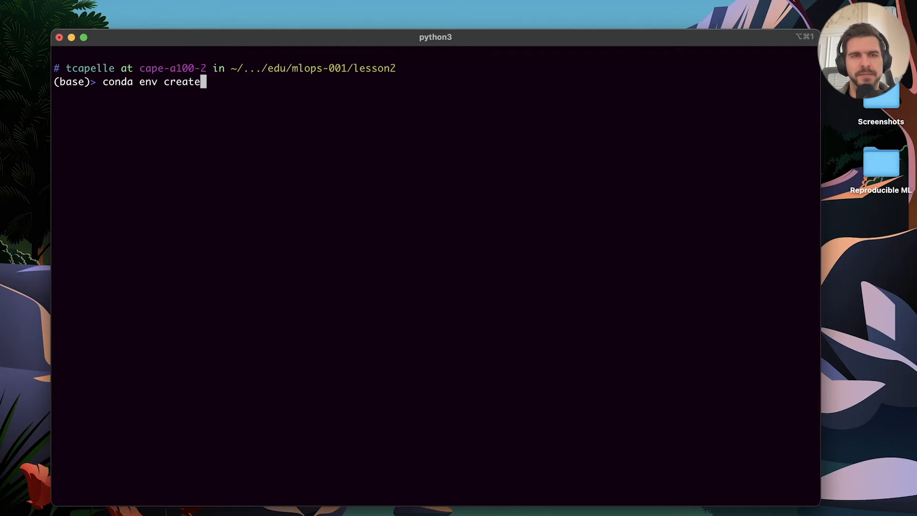
type("-f cond")
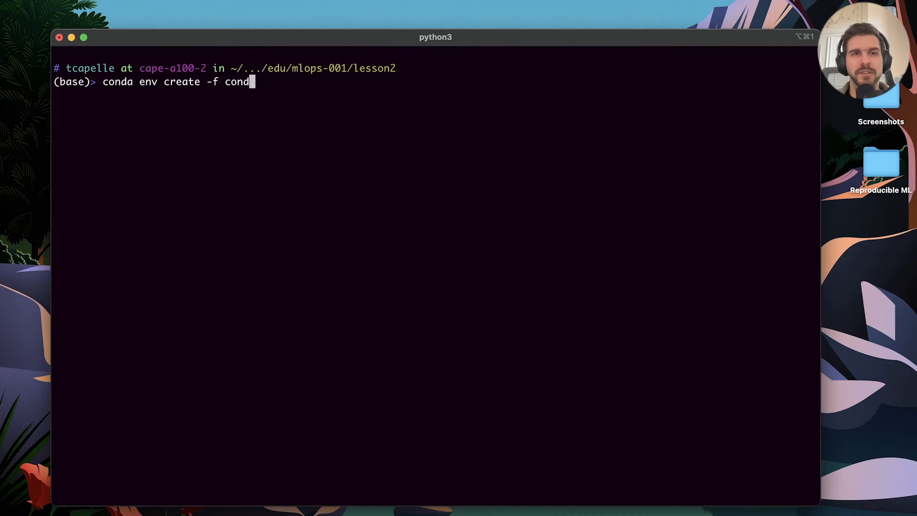
key("Return")
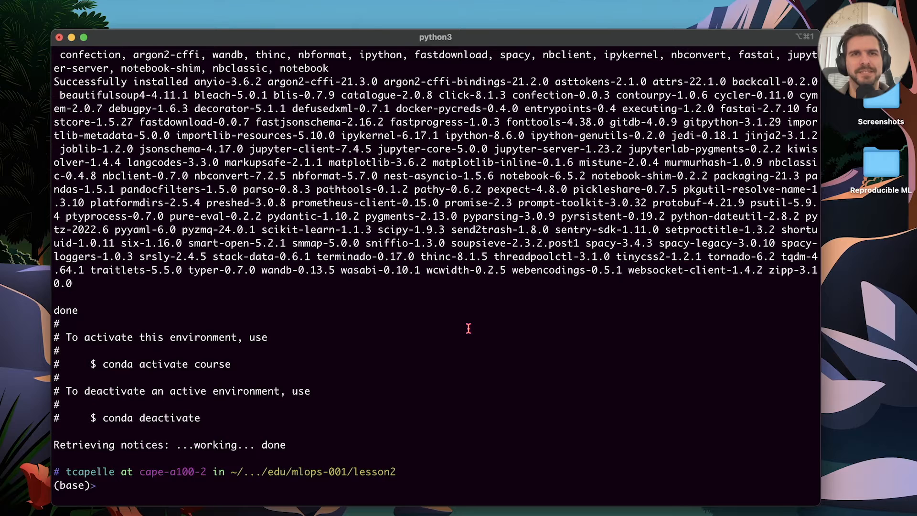
type("con")
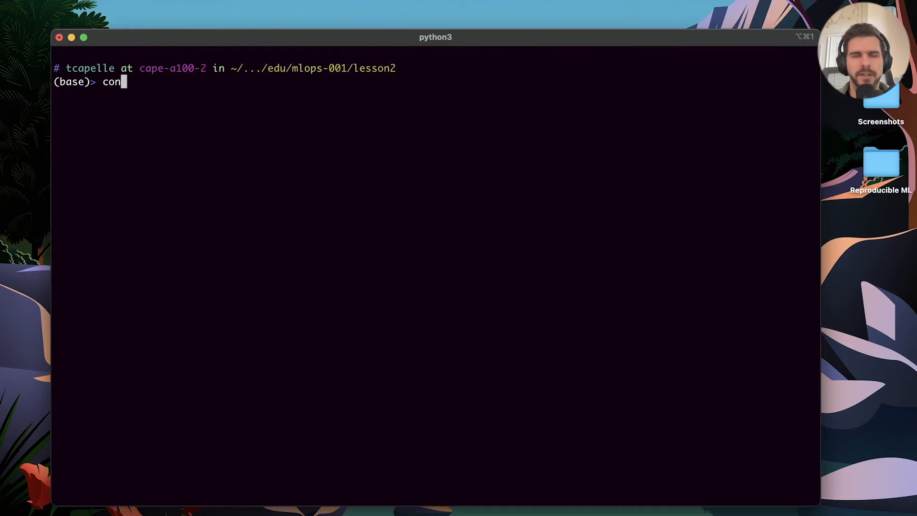
Step: Activate the course env, copy 03_Baseline.ipynb from lesson1, and start JupyterLab
type("da activate course")
type("ll")
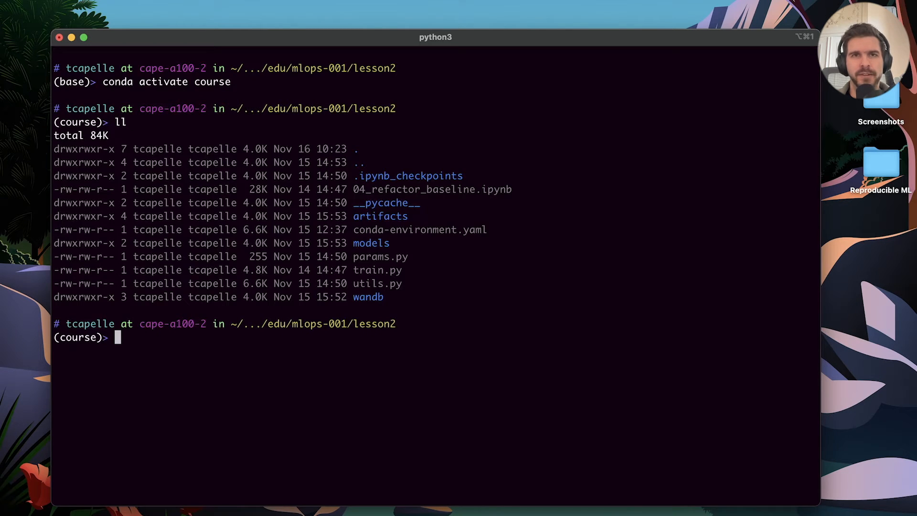
type("cp")
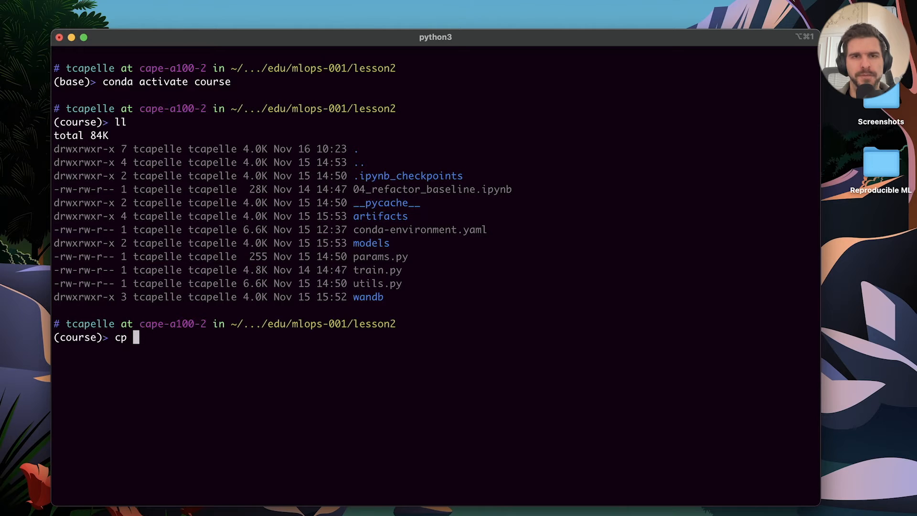
type("../less")
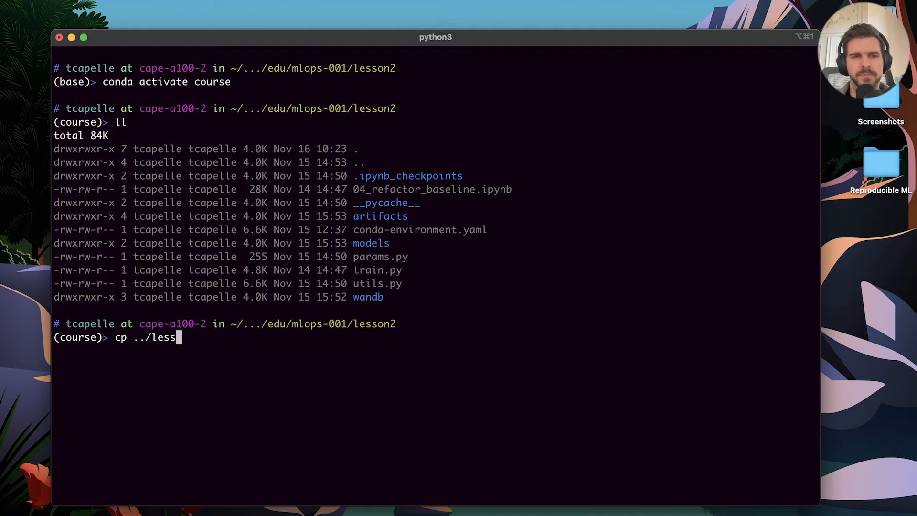
type("on1/03_Baseline.ipynb")
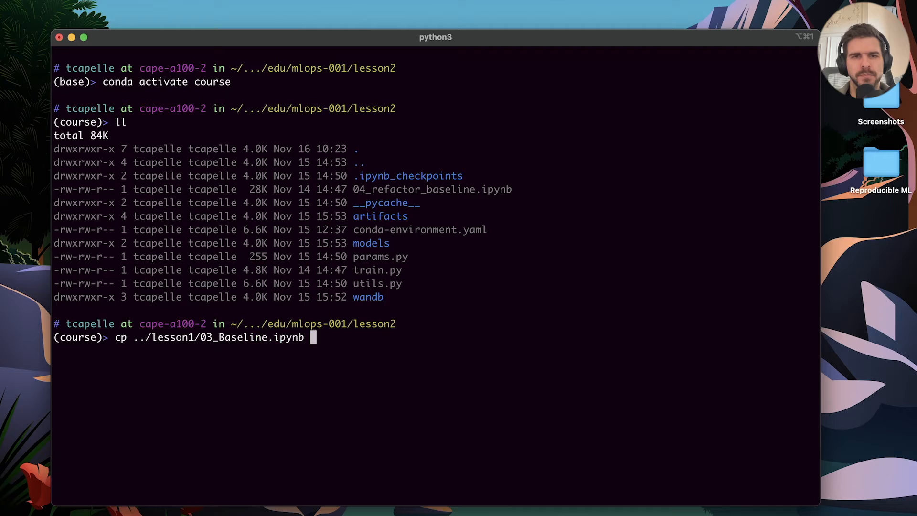
key("Return")
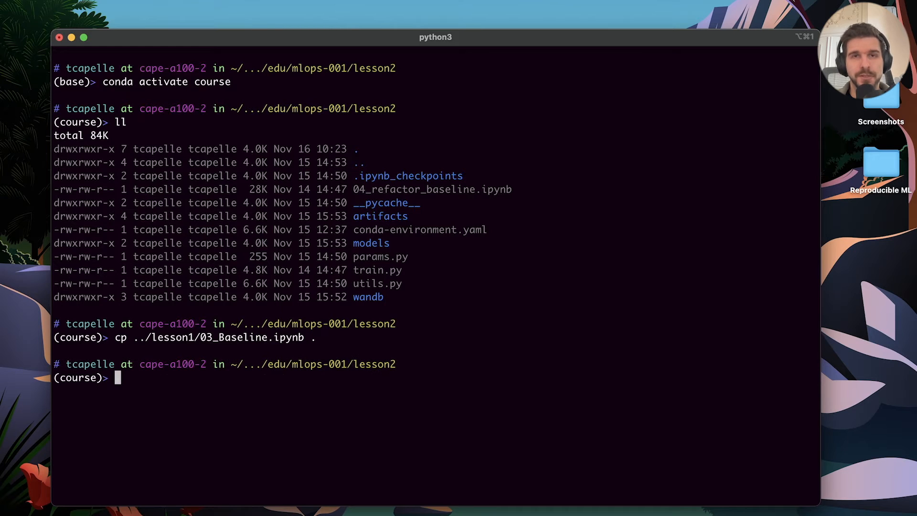
type("jupyter lab")
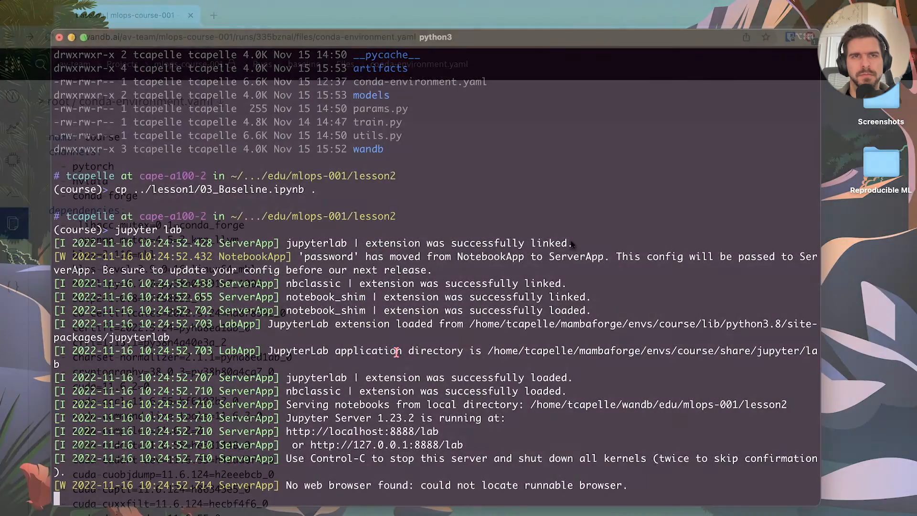
Step: Open 03_Baseline.ipynb and rerun all cells on a restarted kernel, producing celestial-bush-44
left_click(272, 15)
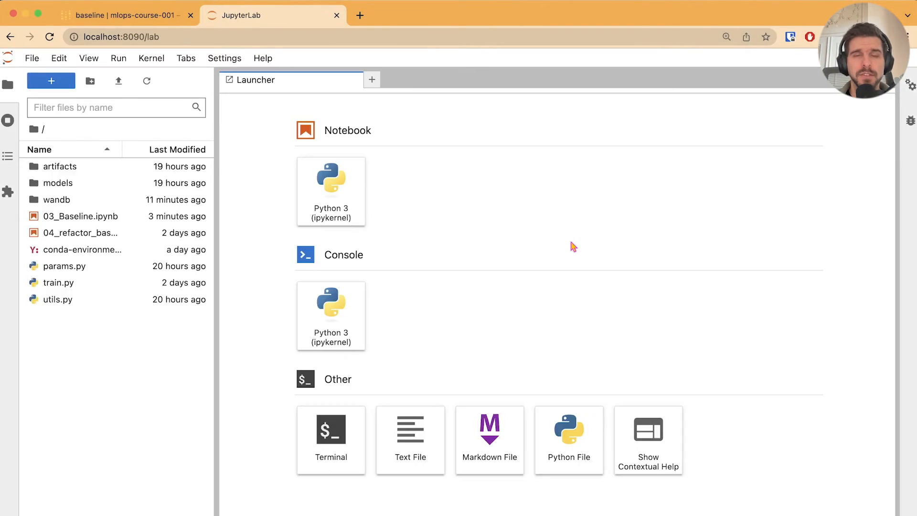
double_click(79, 216)
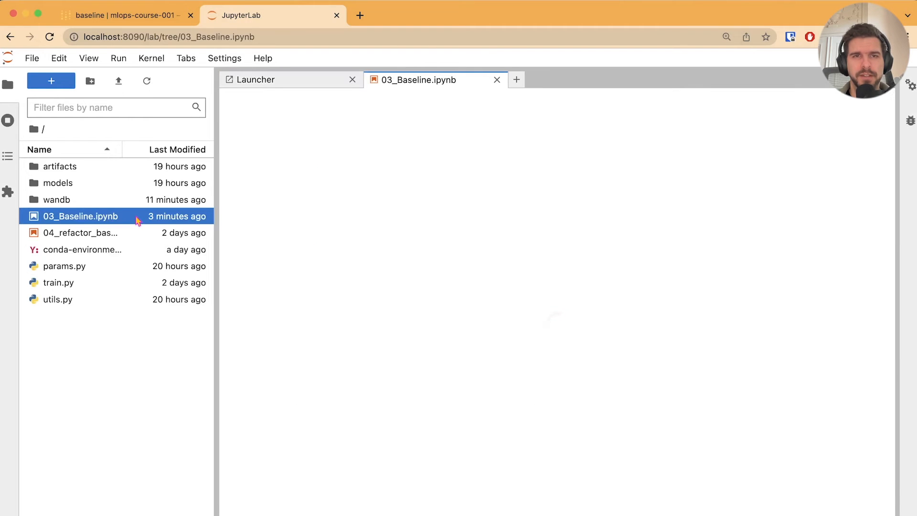
double_click(79, 216)
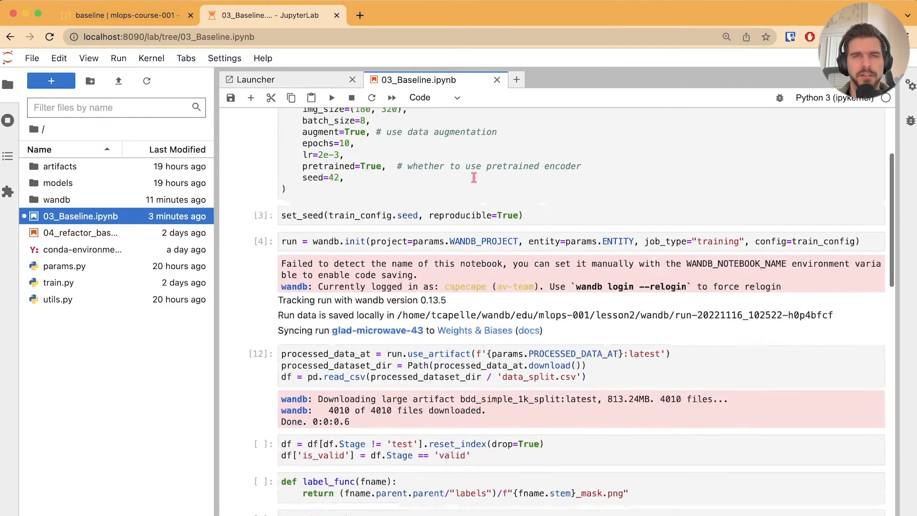
scroll("up", 3)
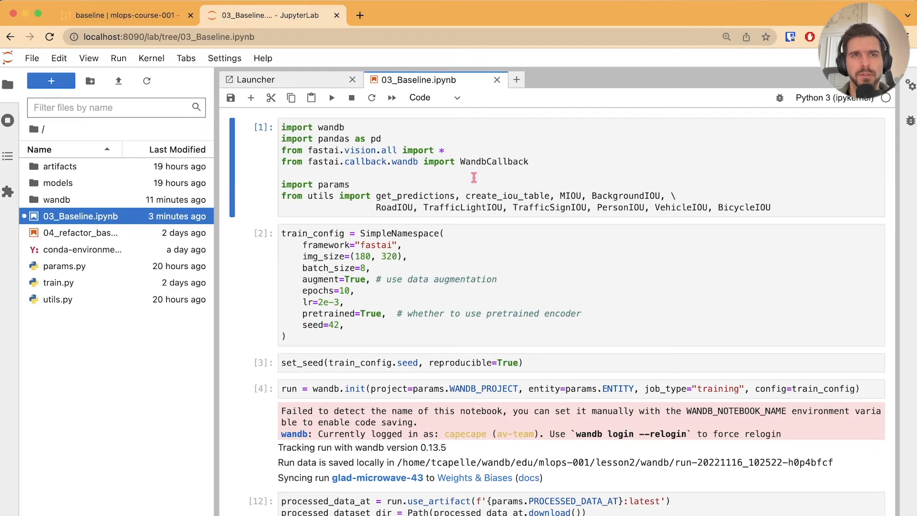
left_click(151, 58)
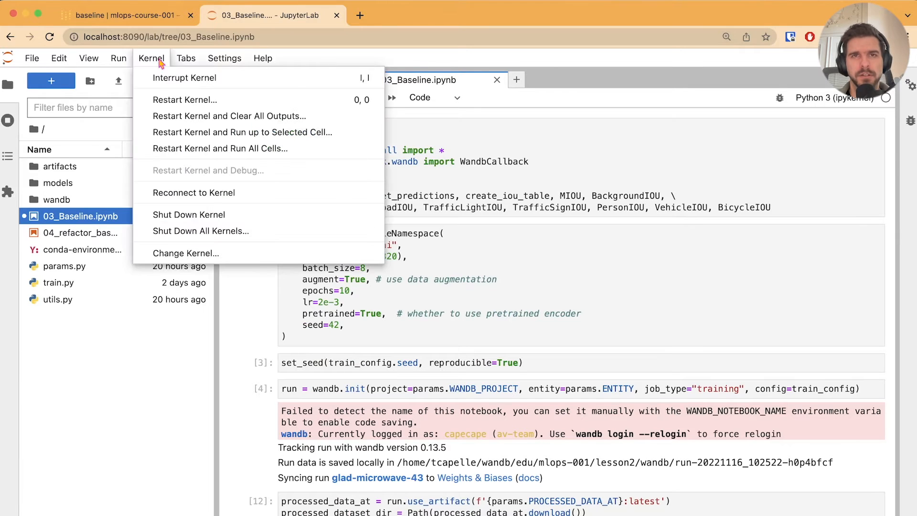
left_click(185, 99)
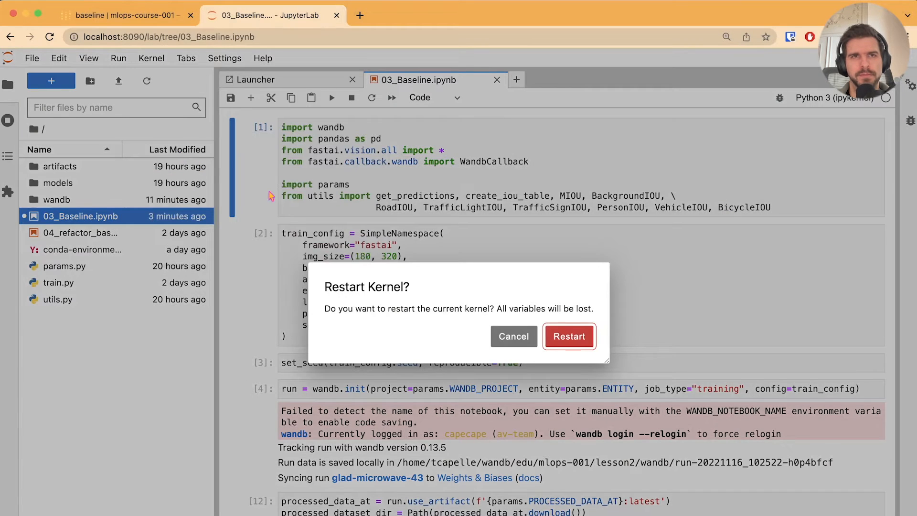
left_click(569, 336)
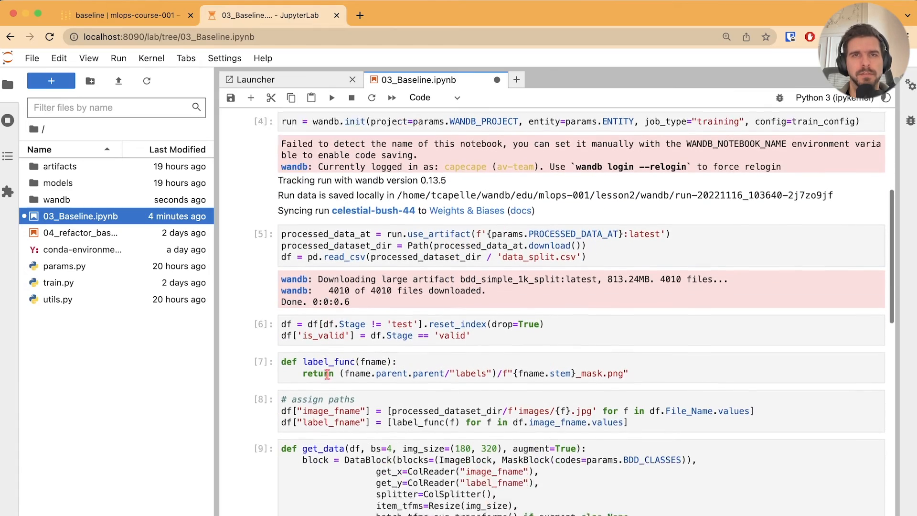
scroll("down", 3)
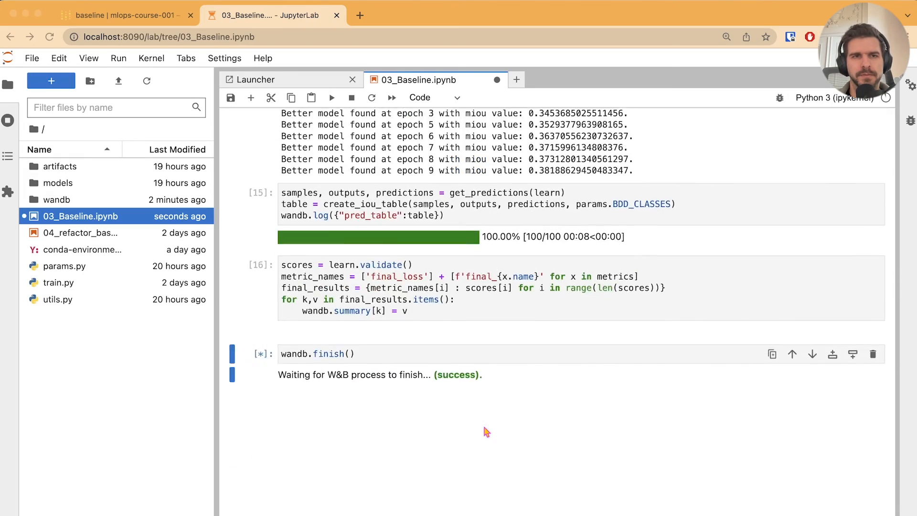
scroll("down", 3)
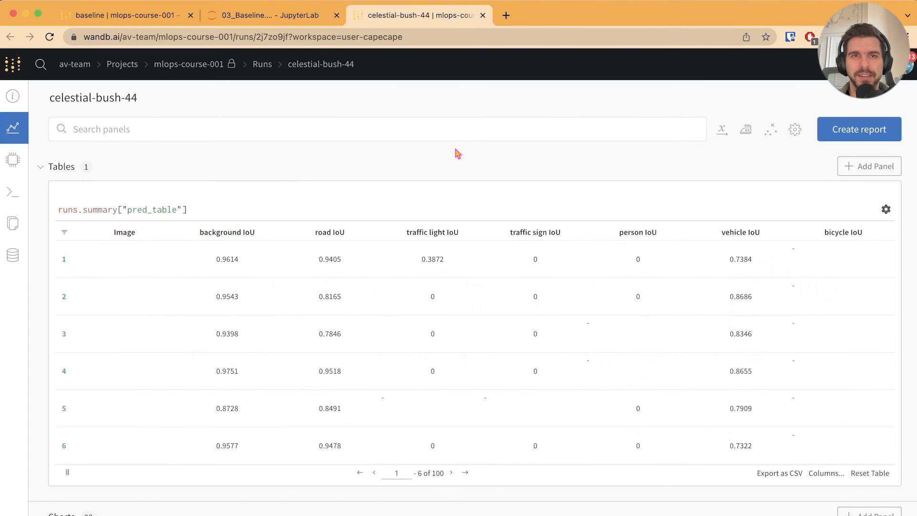
Step: Scroll down the celestial-bush-44 run page
scroll("down", 3)
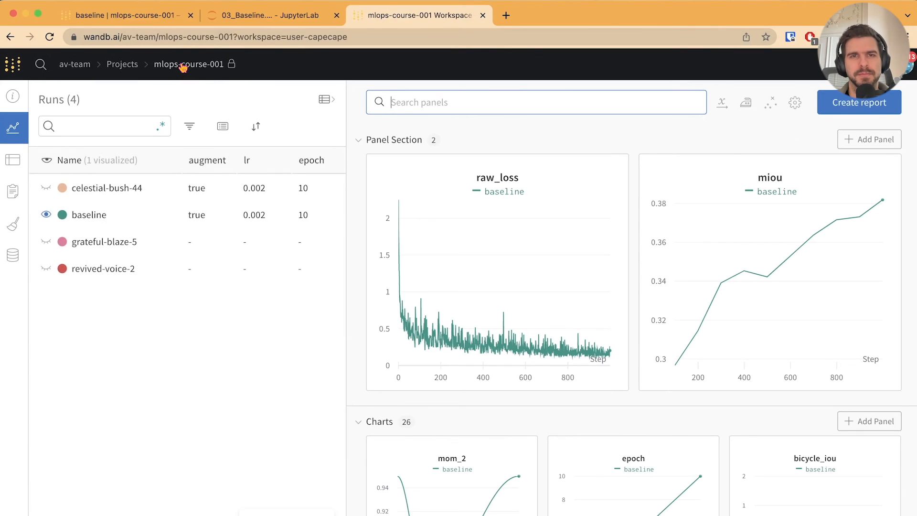
Step: Chart celestial-bush-44 alongside baseline, then view the project's runs table
left_click(46, 188)
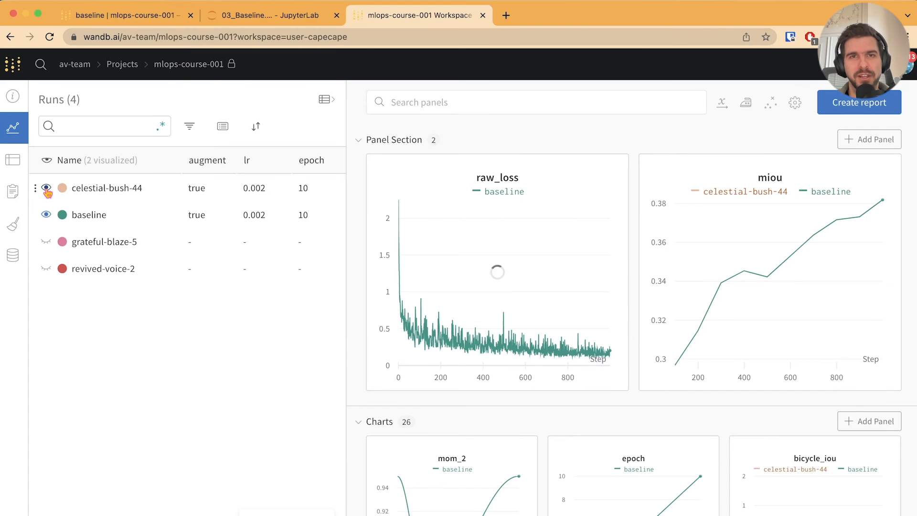
mouse_move(450, 308)
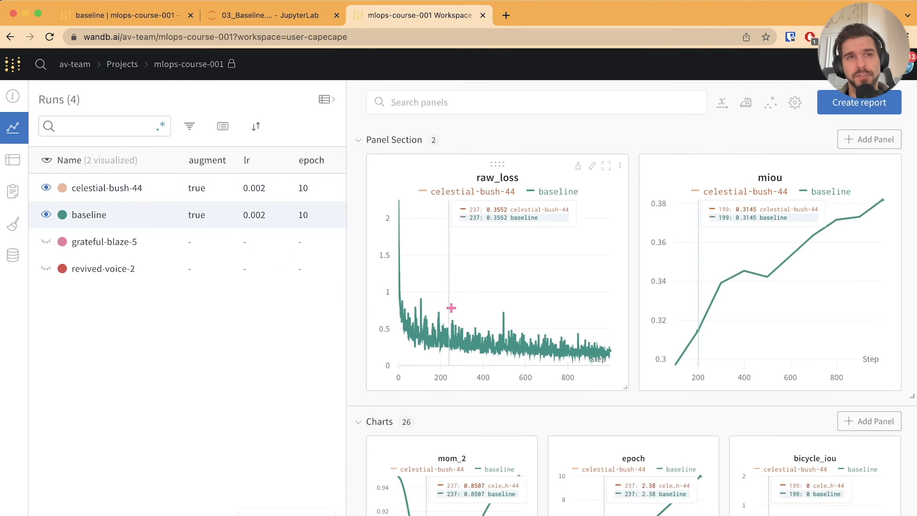
left_click(46, 215)
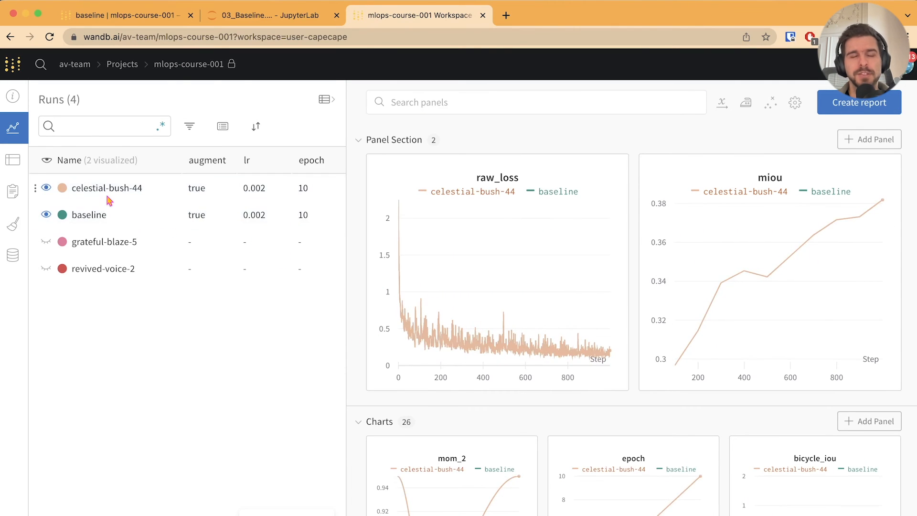
left_click(14, 159)
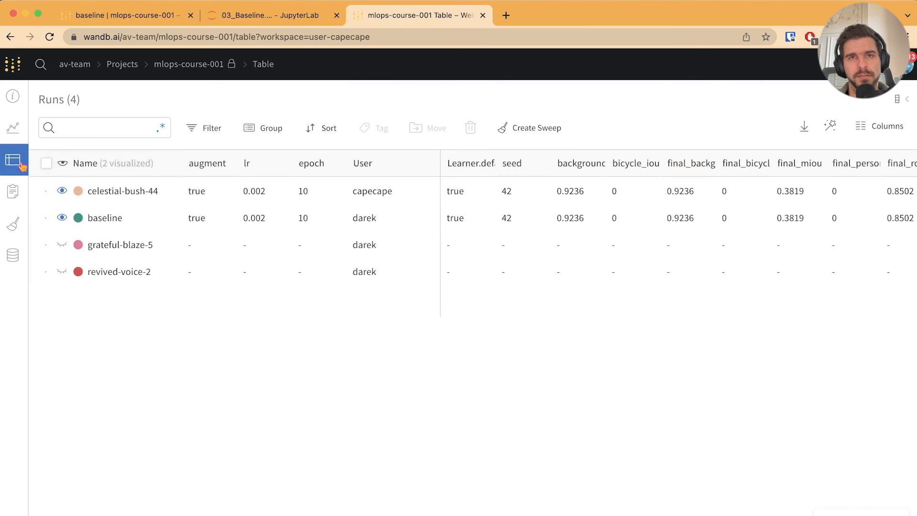
scroll("right", 3)
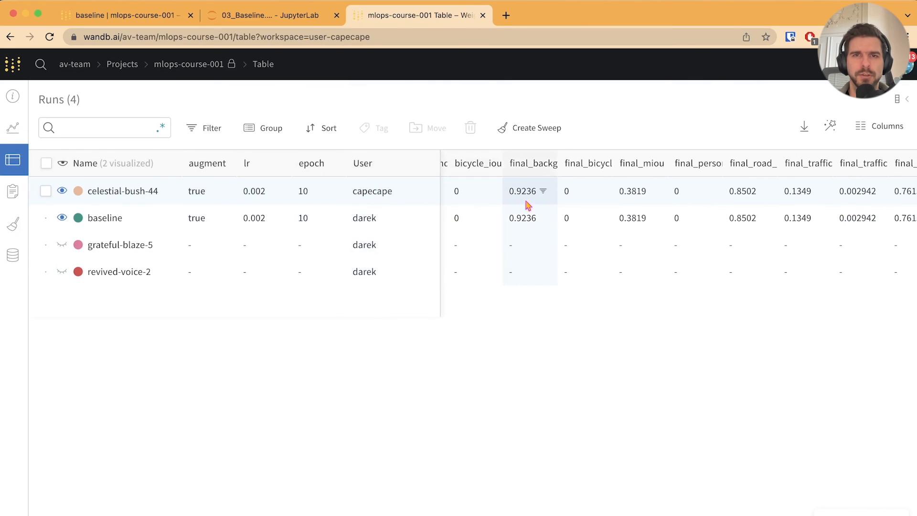
scroll("right", 3)
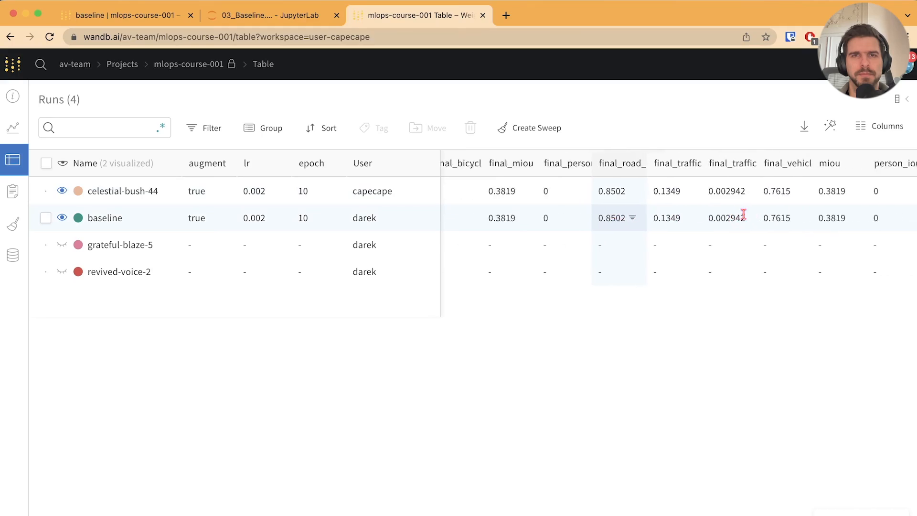